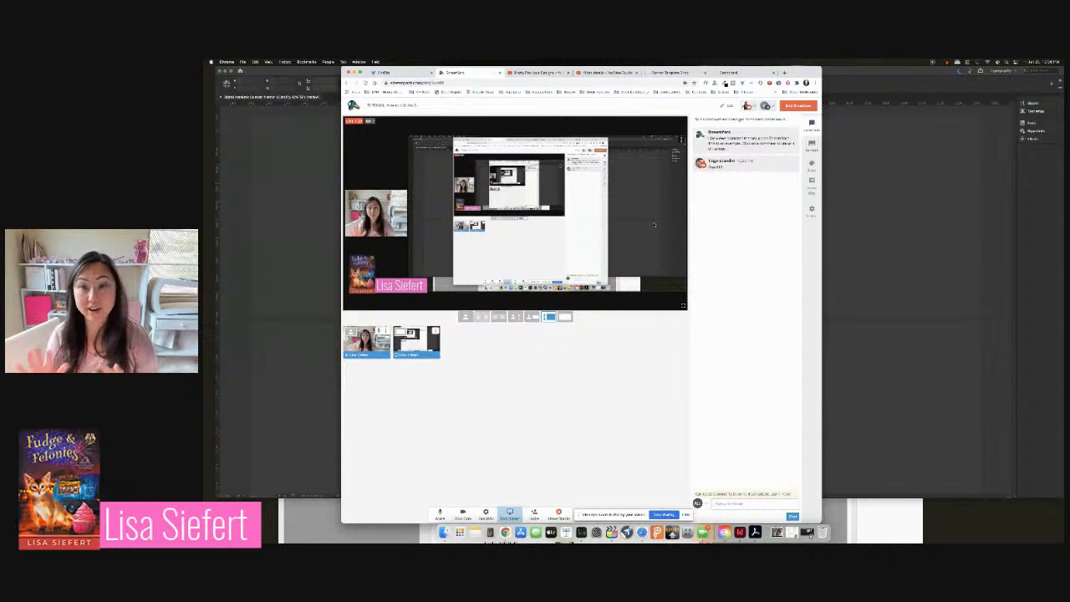
Switch Chrome from StreamYard to the Pretty Fabulous Designs shop tab
left_click(669, 72)
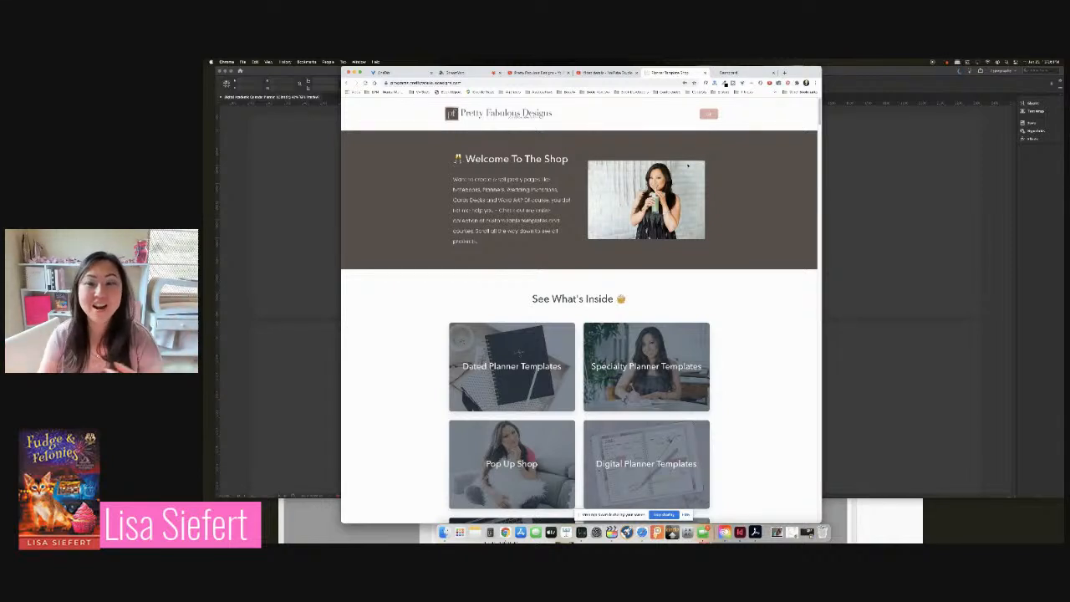
Scroll down through the shop's product categories
scroll("down", 3)
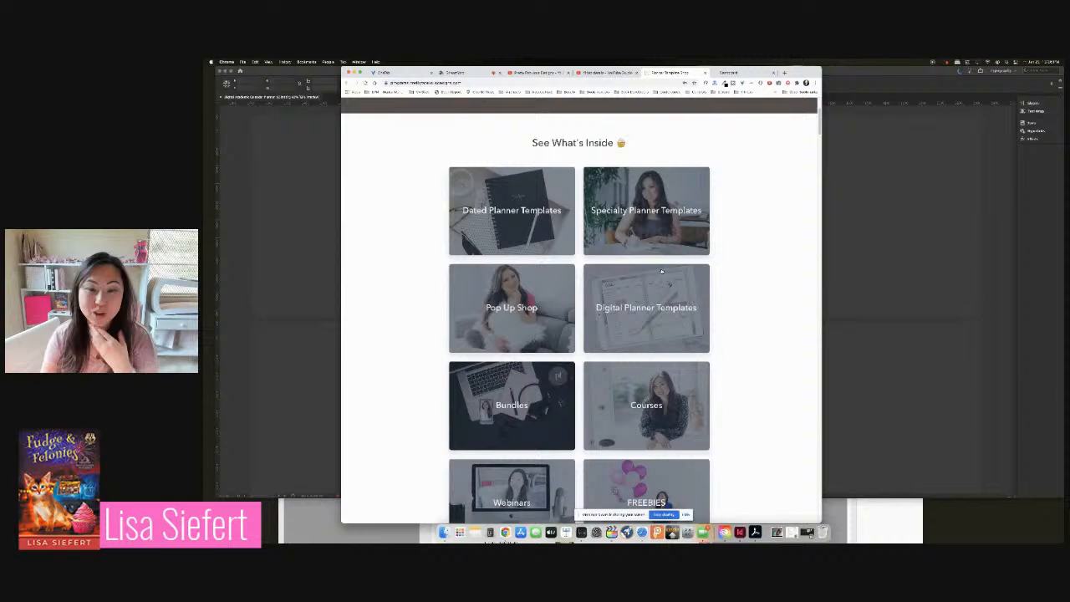
scroll("down", 3)
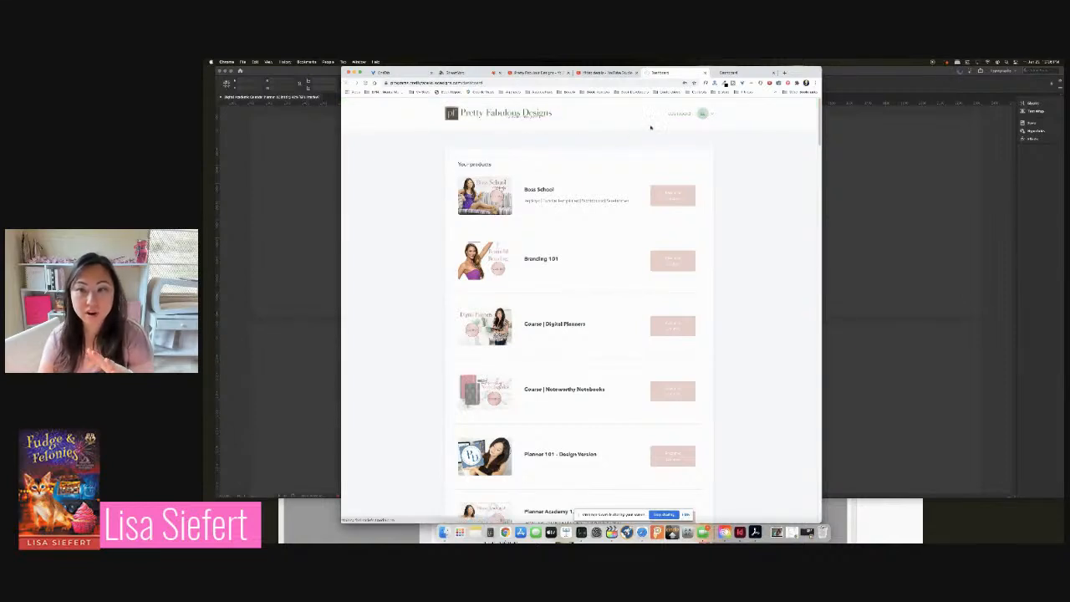
mouse_move(694, 154)
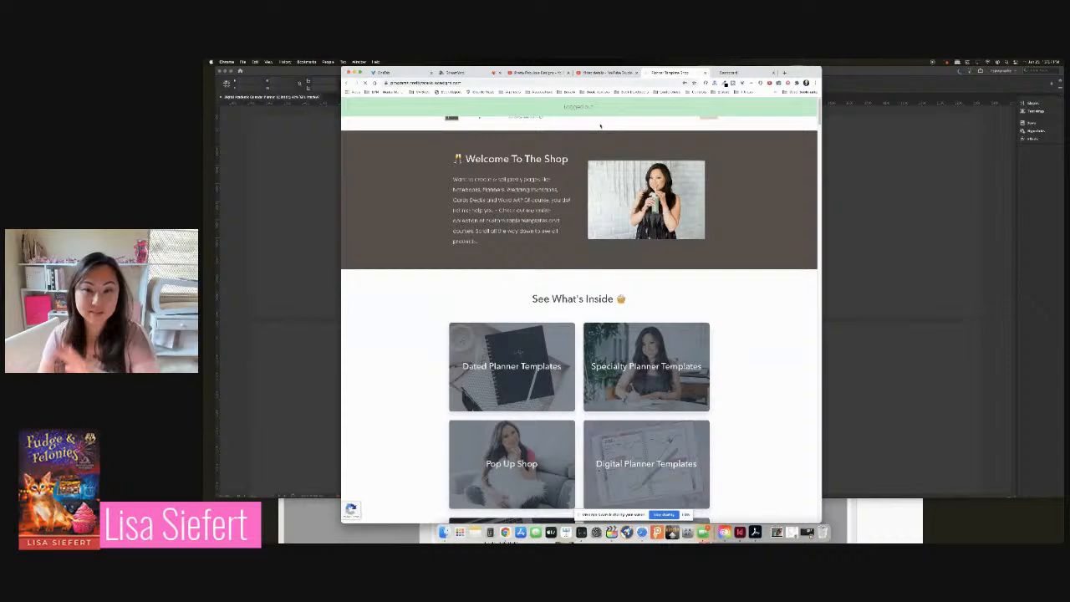
Scroll the storefront past all product cards to the freebies and about section
scroll("down", 3)
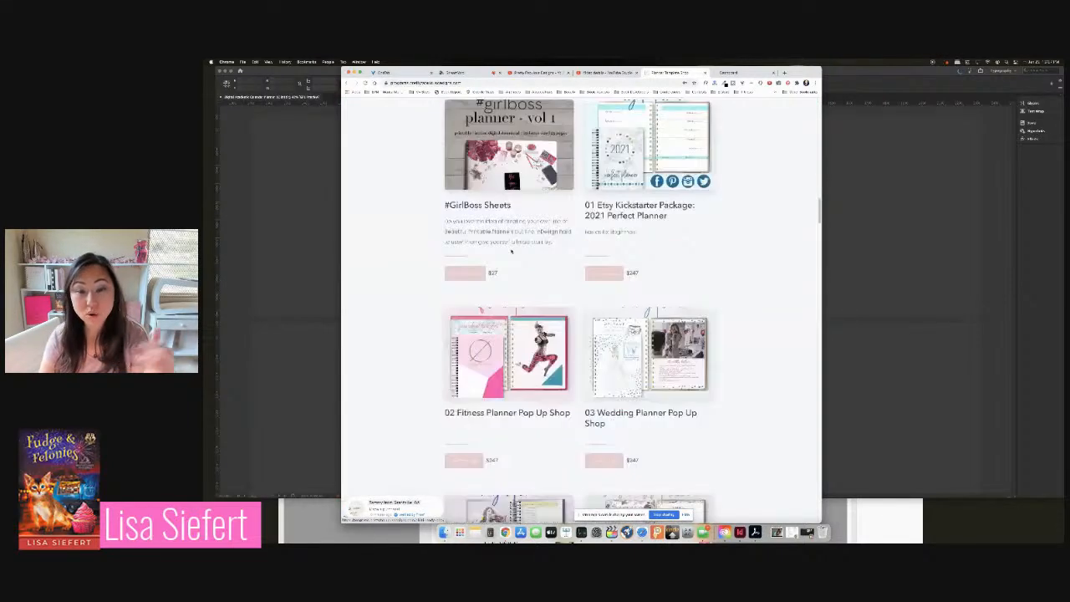
scroll("down", 3)
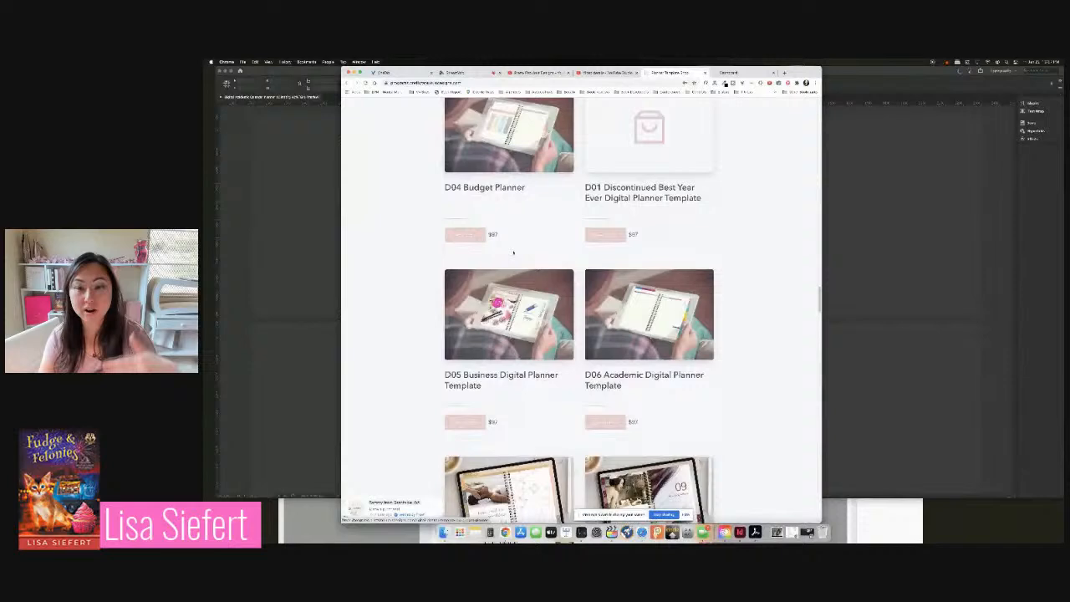
scroll("down", 3)
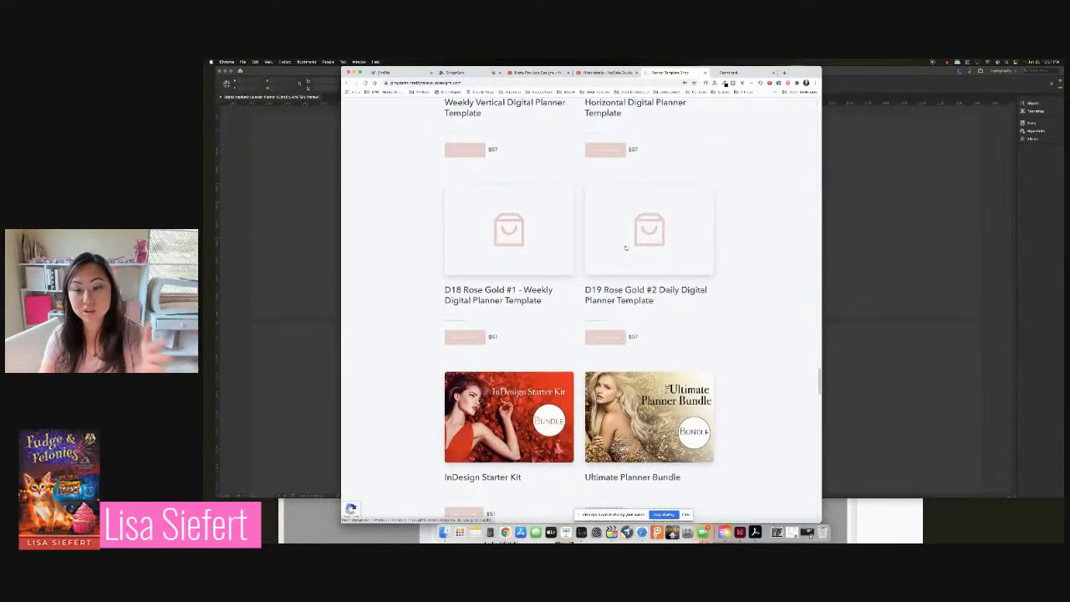
scroll("down", 3)
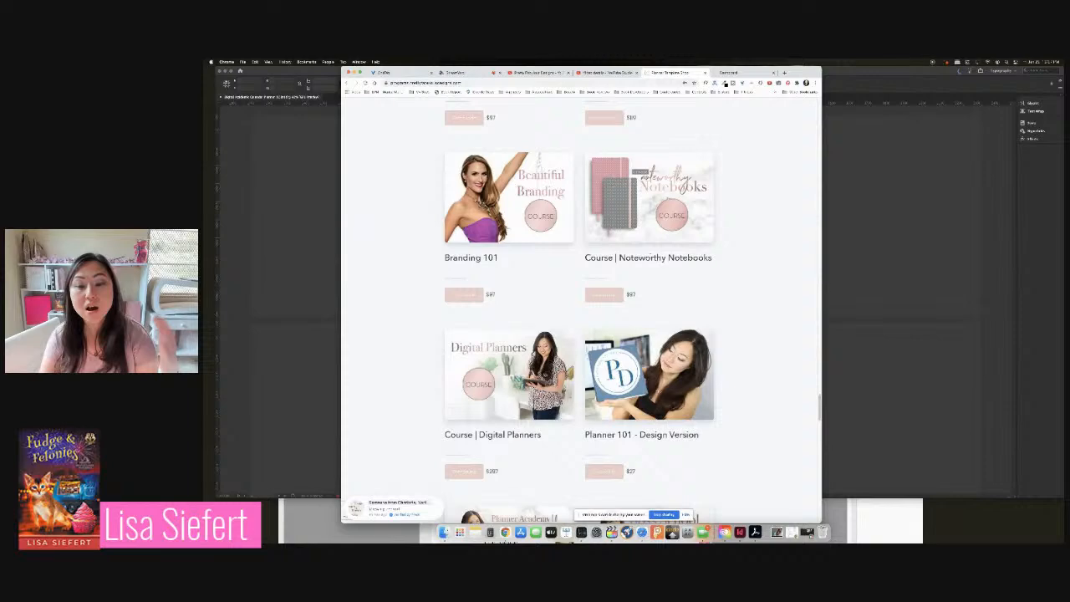
scroll("down", 3)
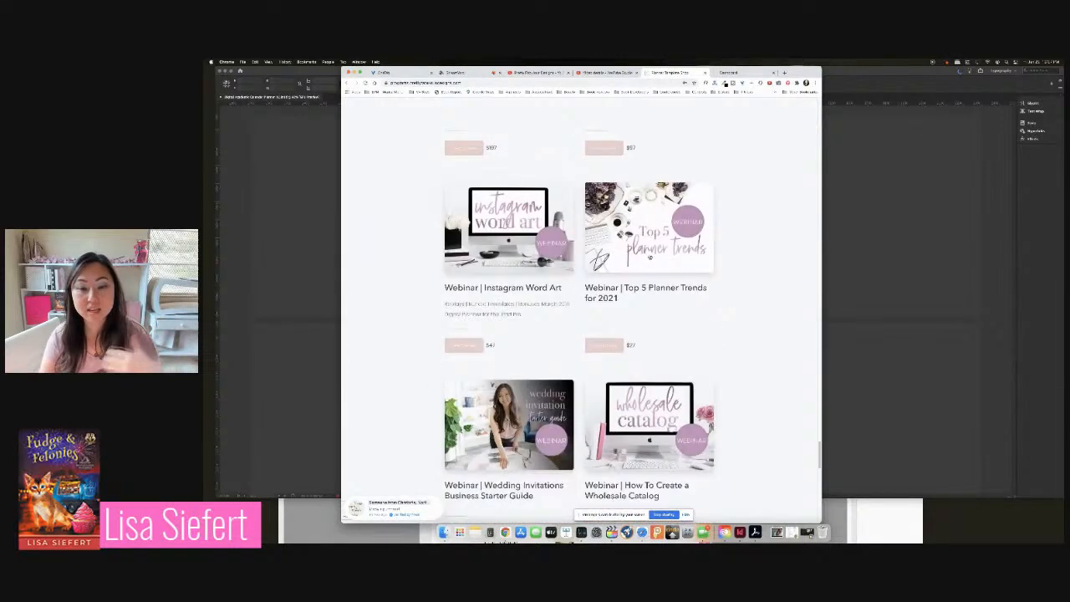
scroll("down", 3)
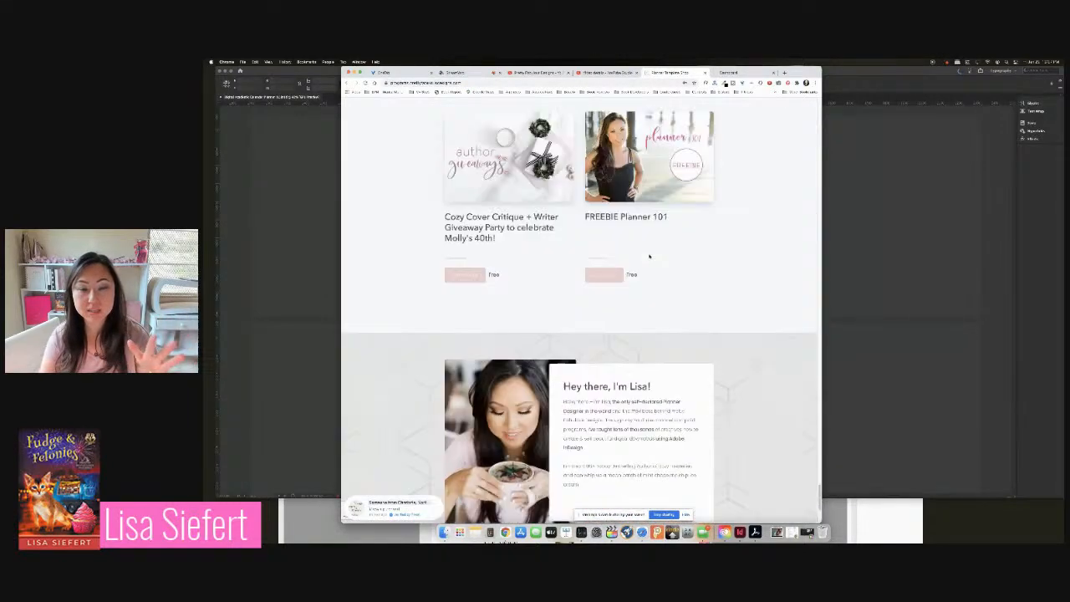
scroll("down", 3)
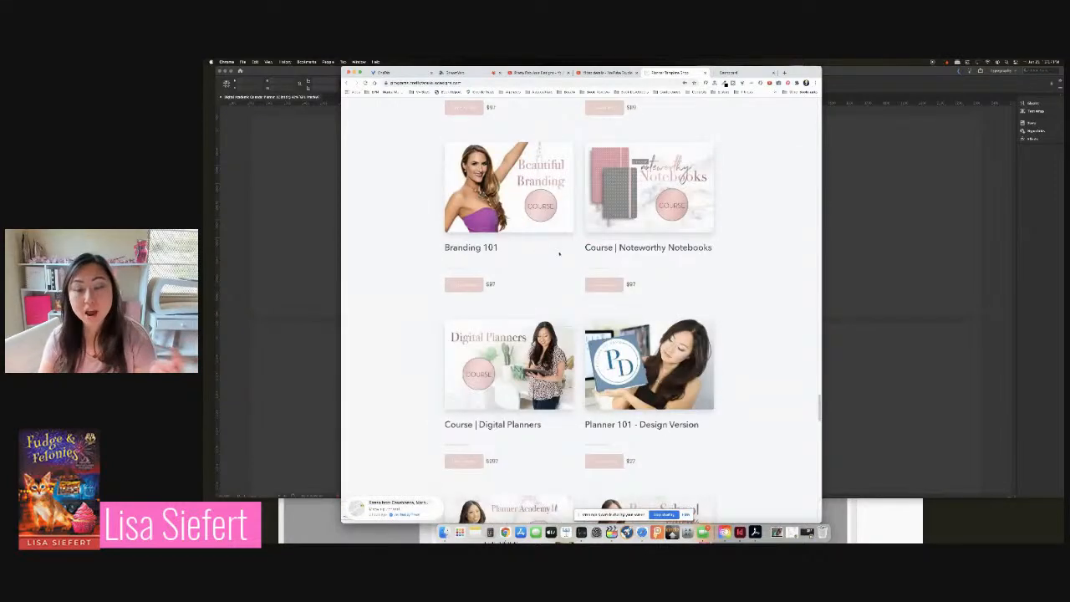
scroll("down", 3)
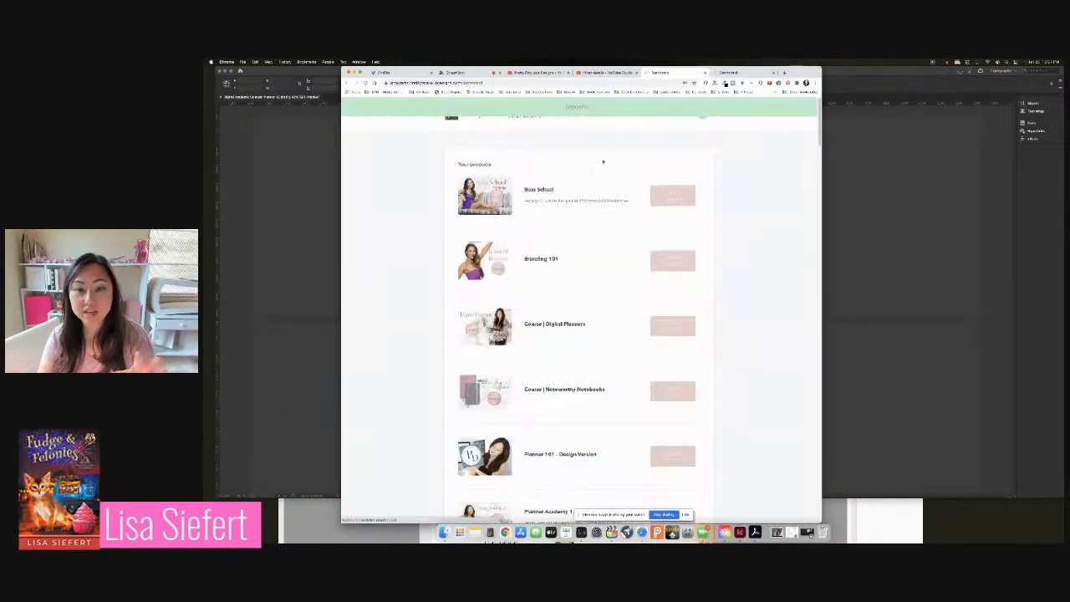
Scroll the dashboard's Your products and More from the creator lists
scroll("down", 3)
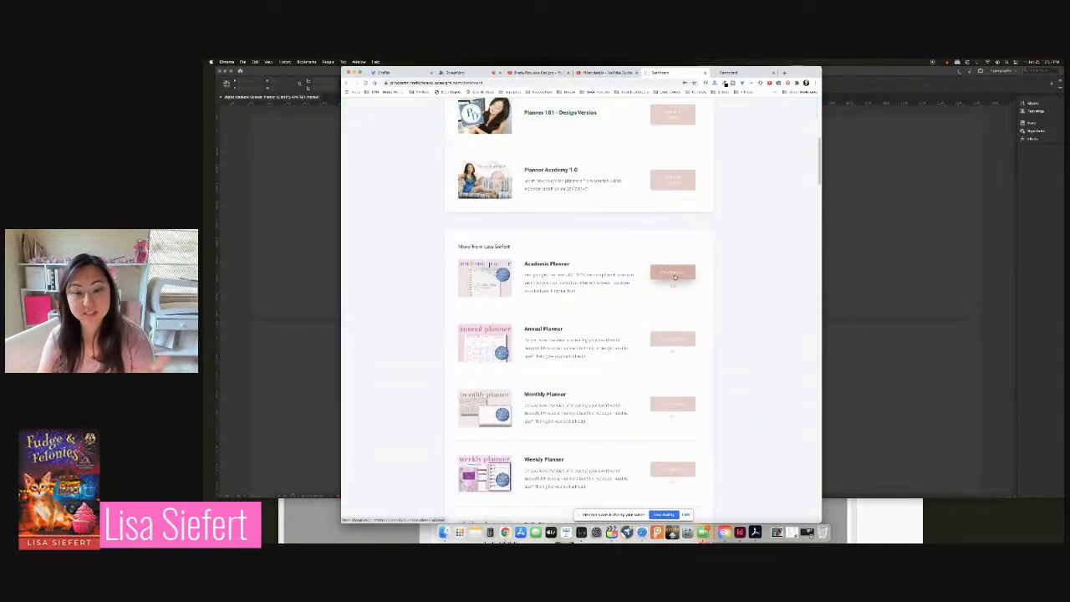
scroll("up", 3)
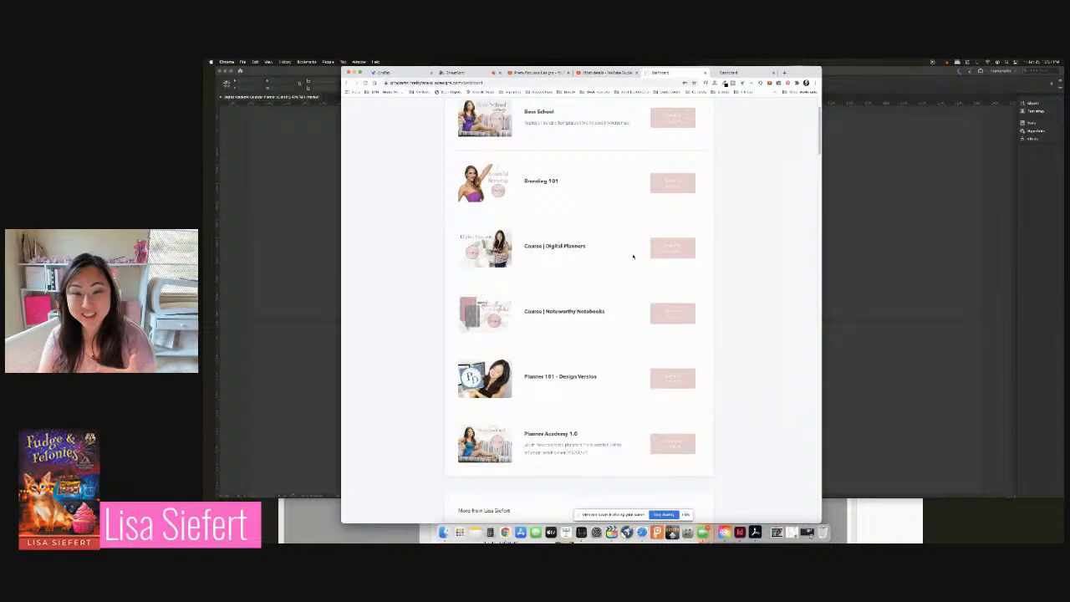
scroll("up", 3)
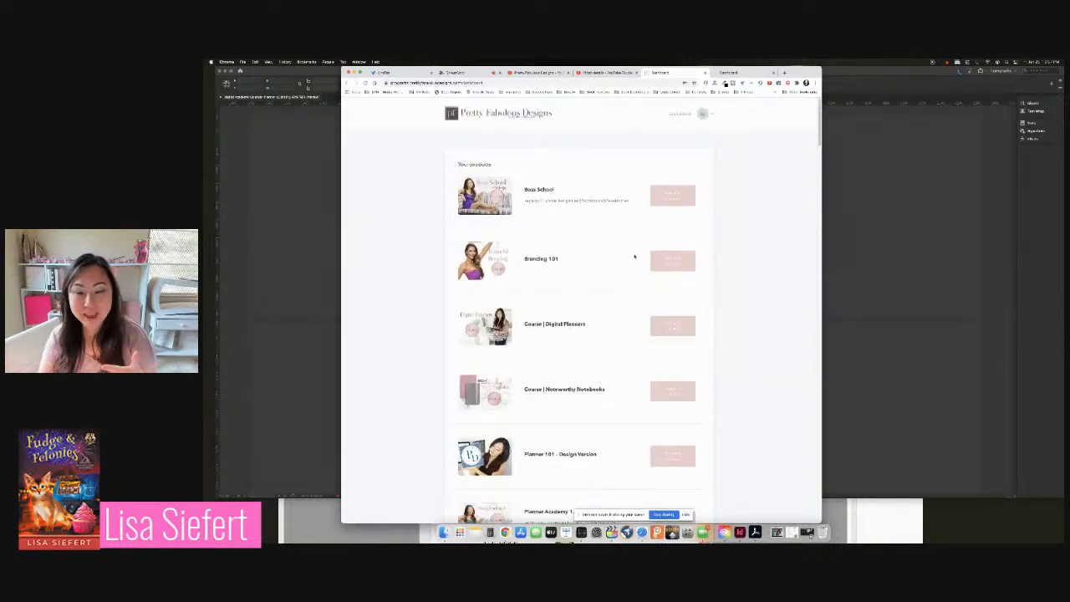
scroll("down", 3)
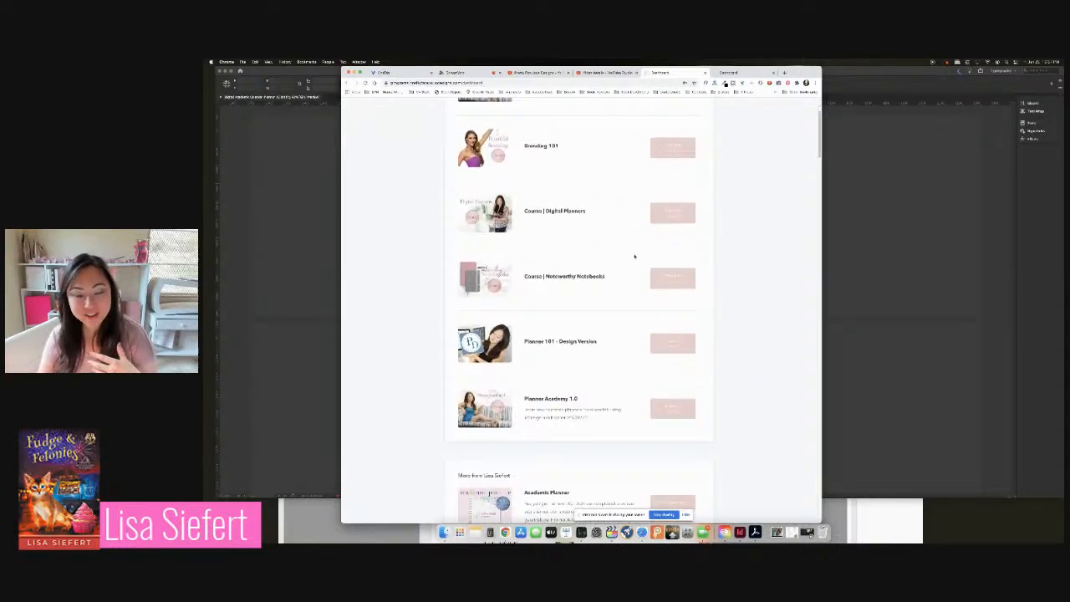
scroll("down", 3)
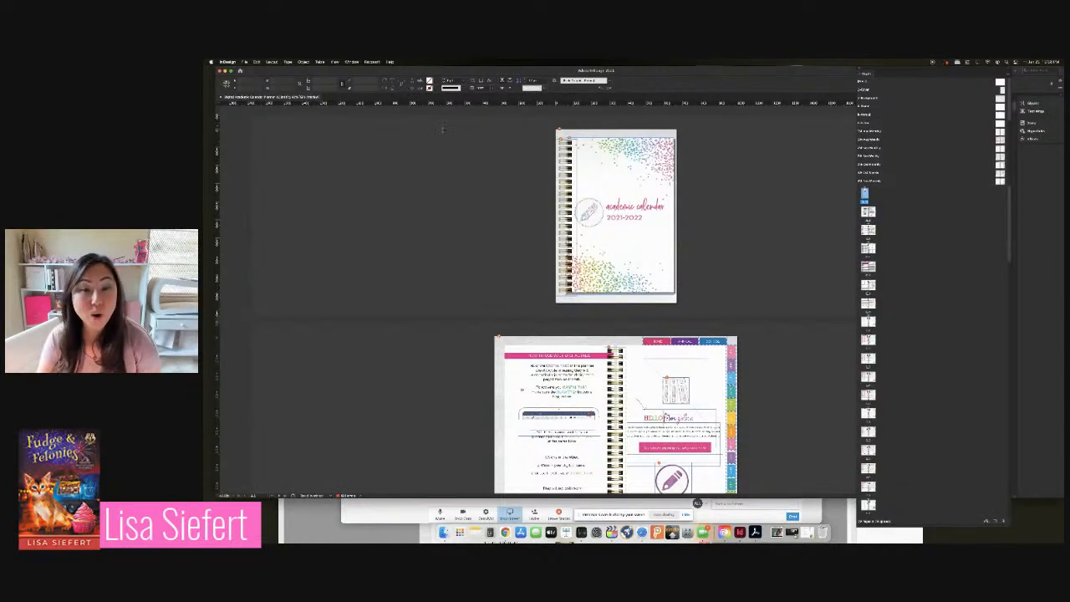
Switch to InDesign and scroll to the planner's cover and welcome spread
left_click(334, 62)
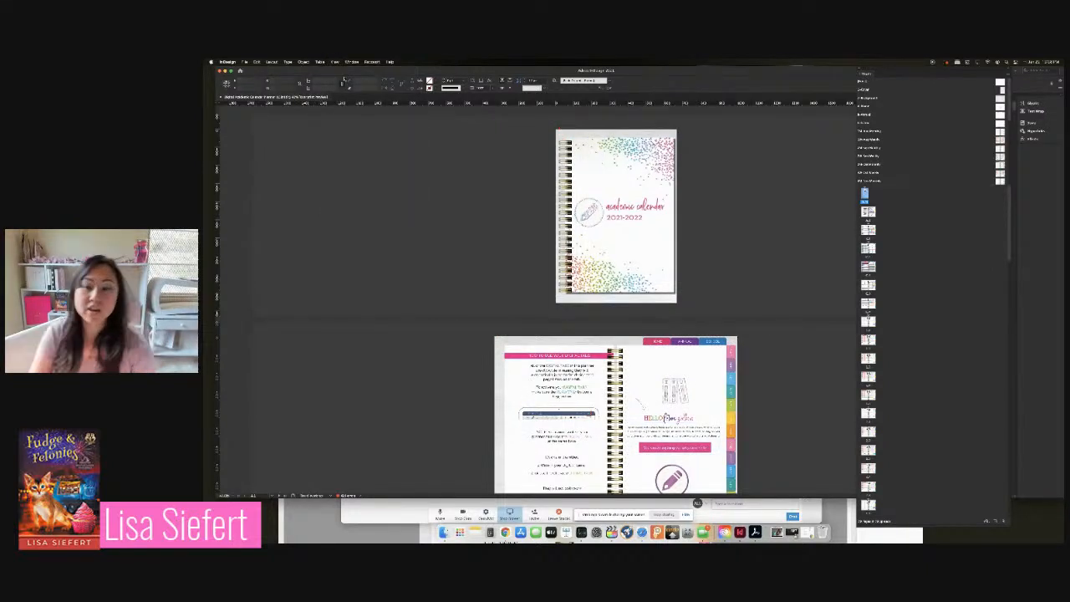
scroll("down", 3)
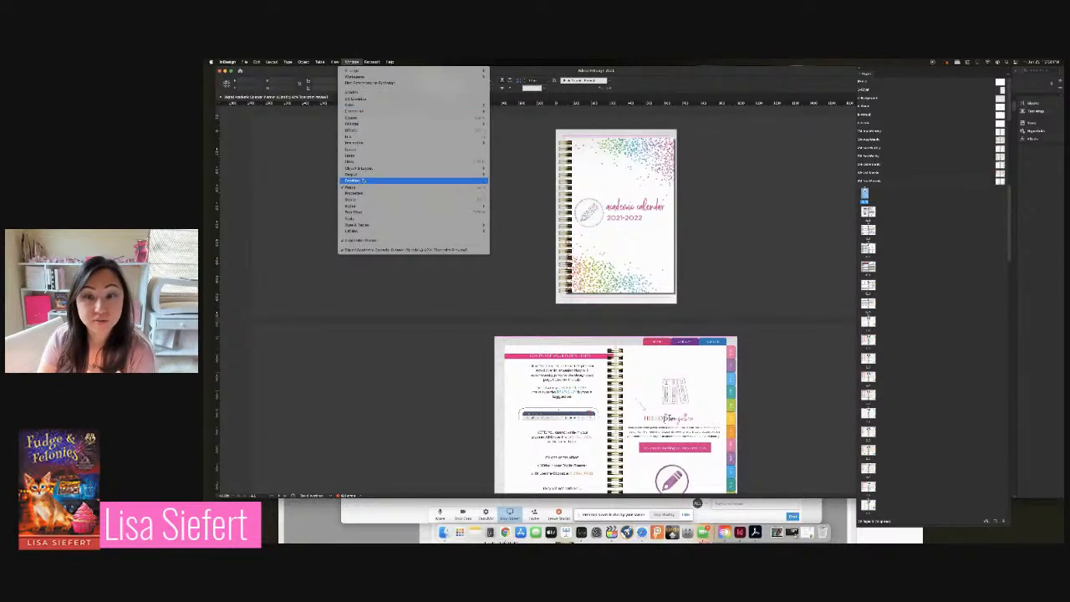
Scroll the planner to the back cover and open the Academic Calendar folder
left_click(355, 180)
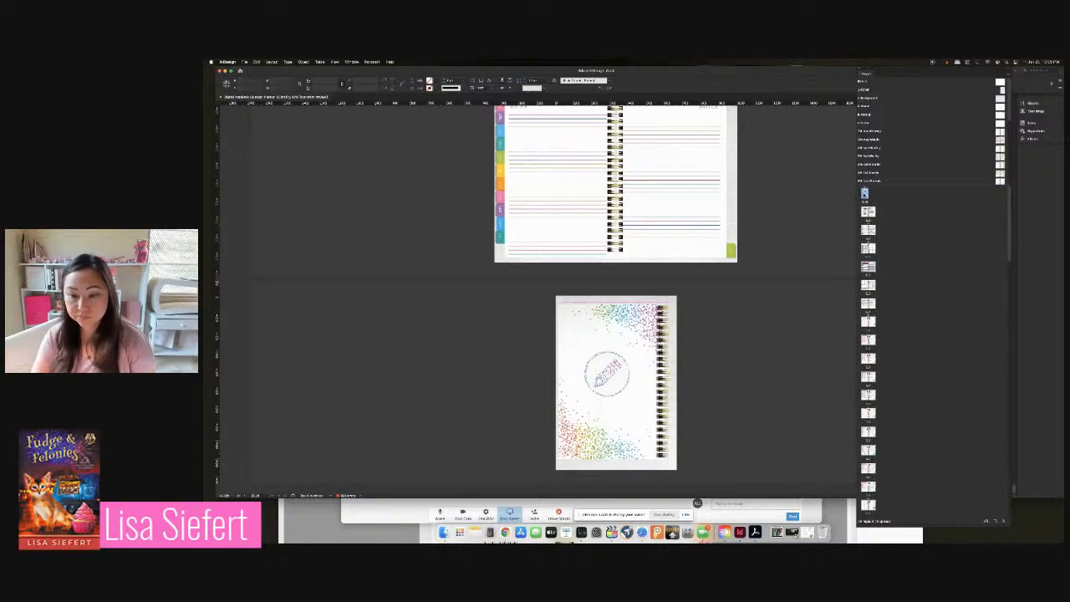
scroll("down", 3)
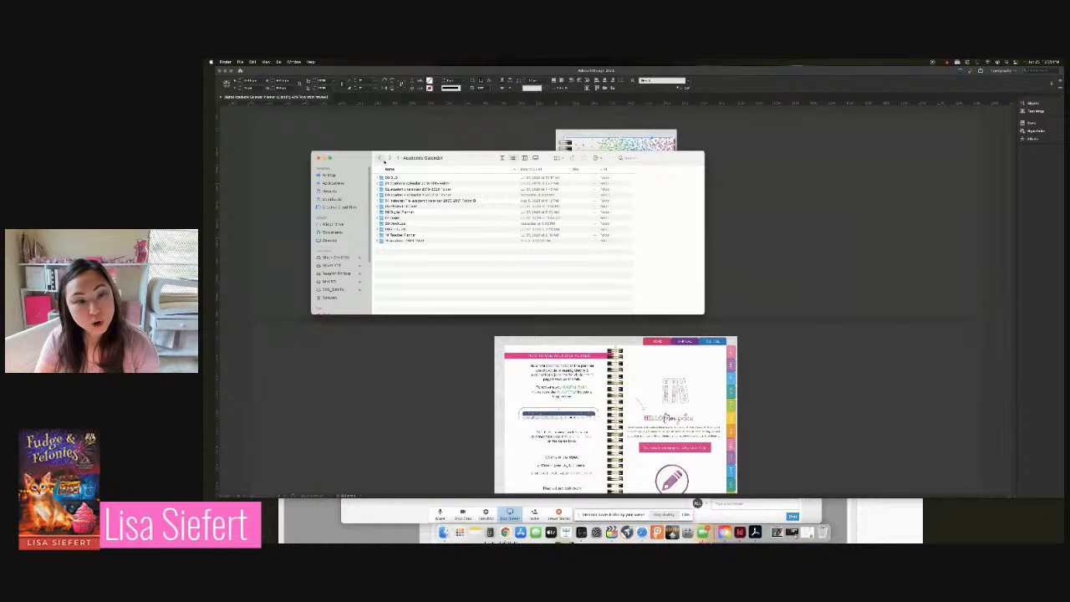
Preview the linked images and place the pink starburst JPEG on the cover
left_click(443, 189)
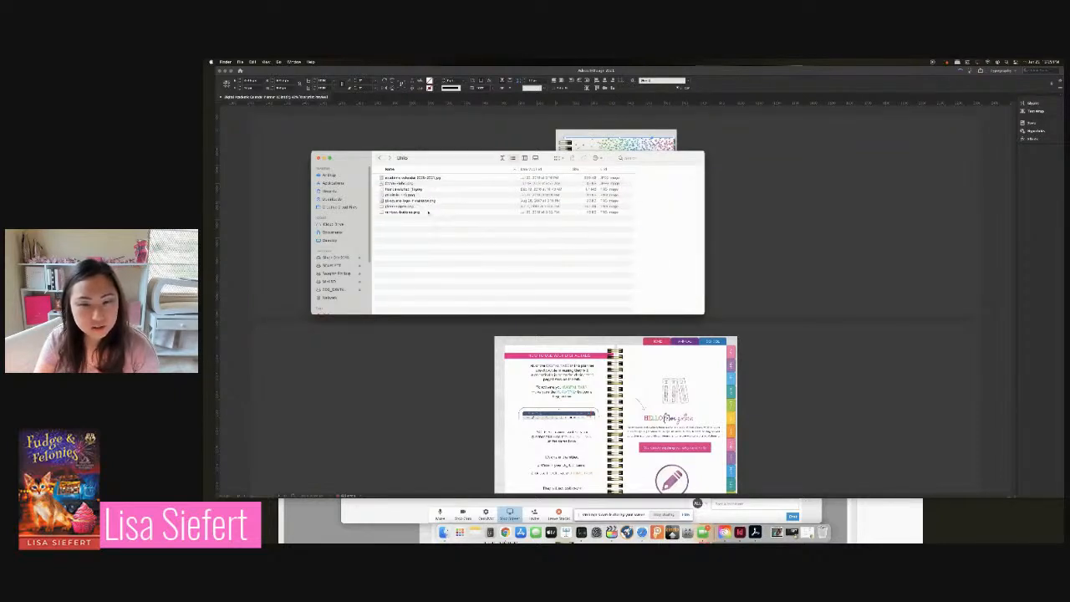
left_click(410, 183)
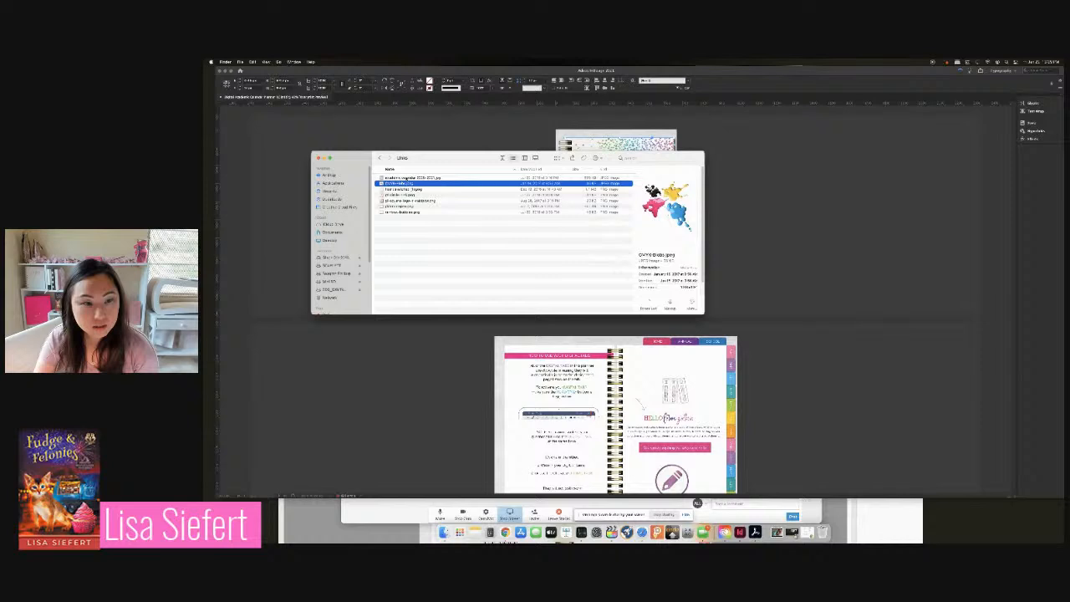
left_click(414, 177)
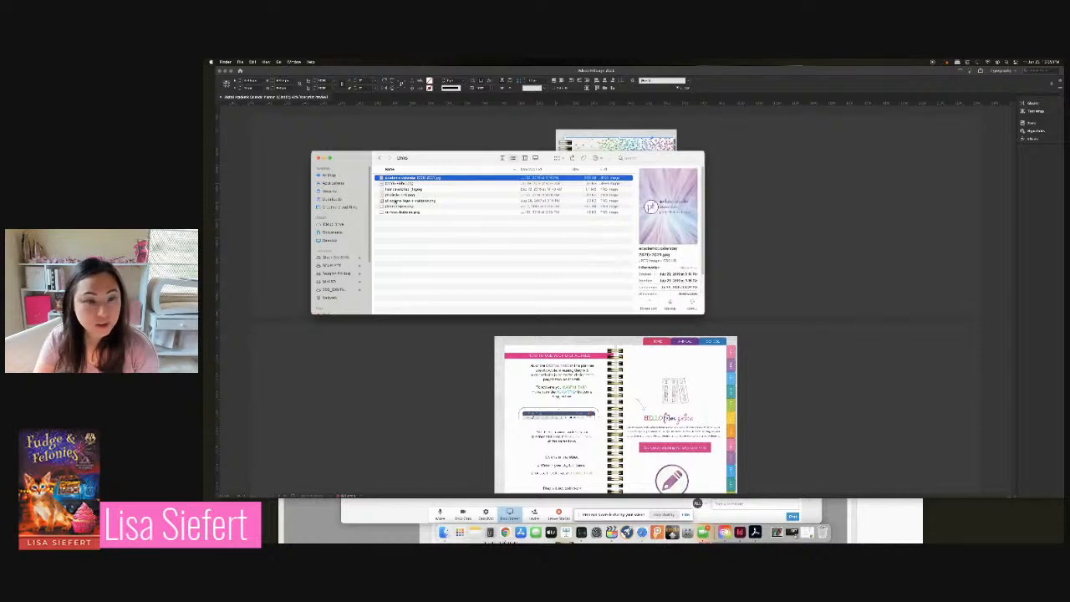
left_click(418, 183)
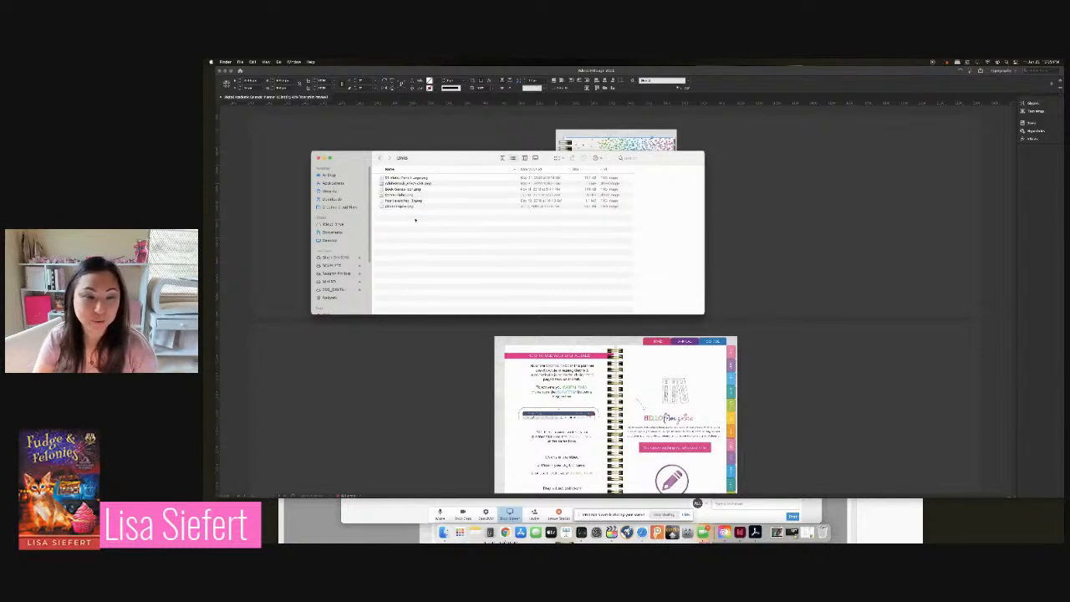
left_click(418, 184)
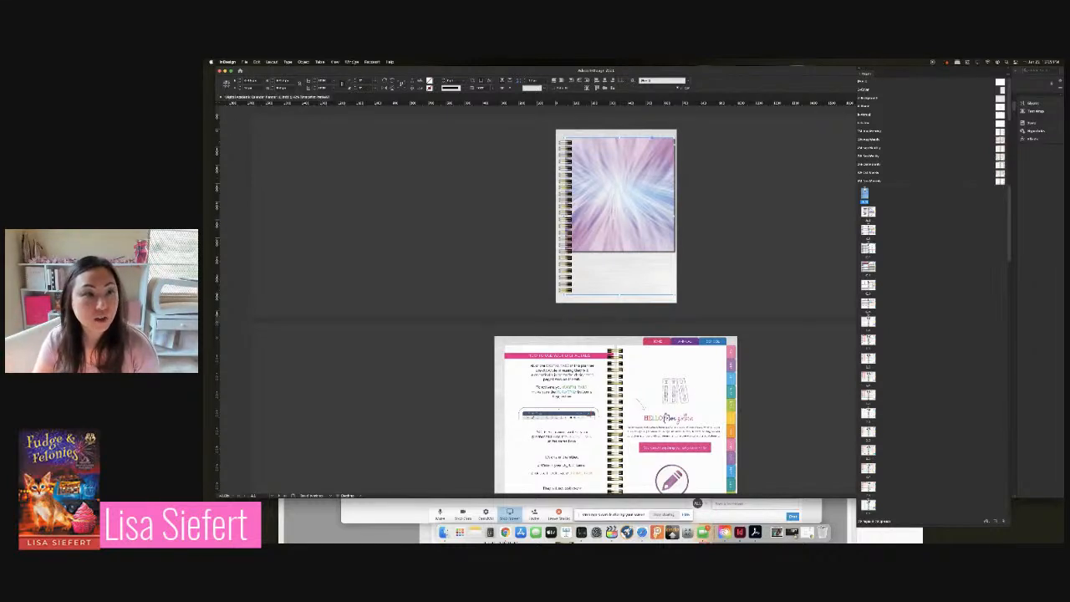
Fit the starburst to the cover frame and reveal its file in Finder
left_click(352, 62)
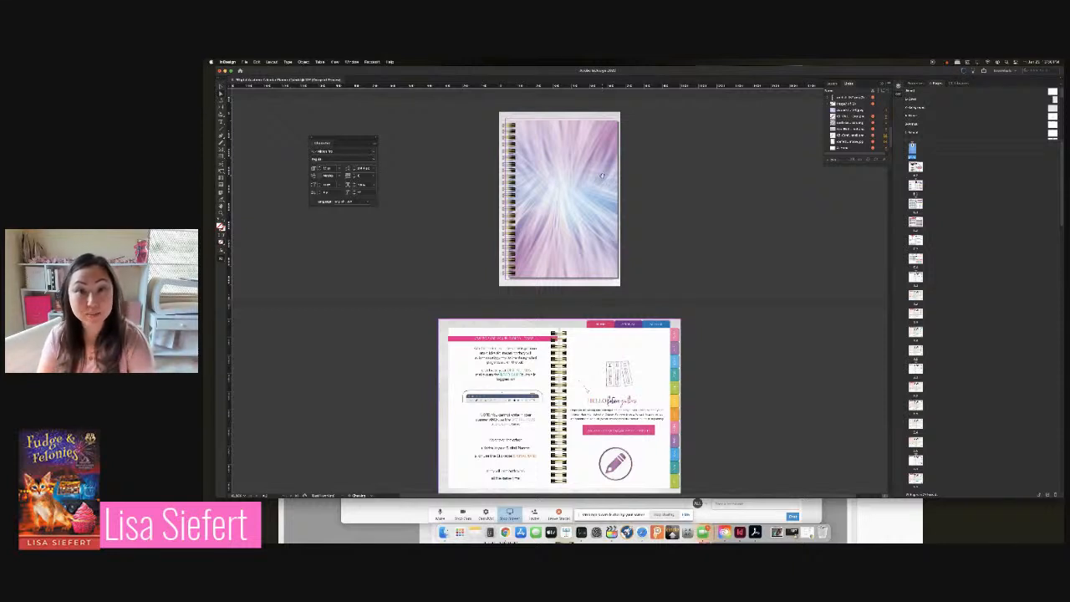
mouse_move(629, 194)
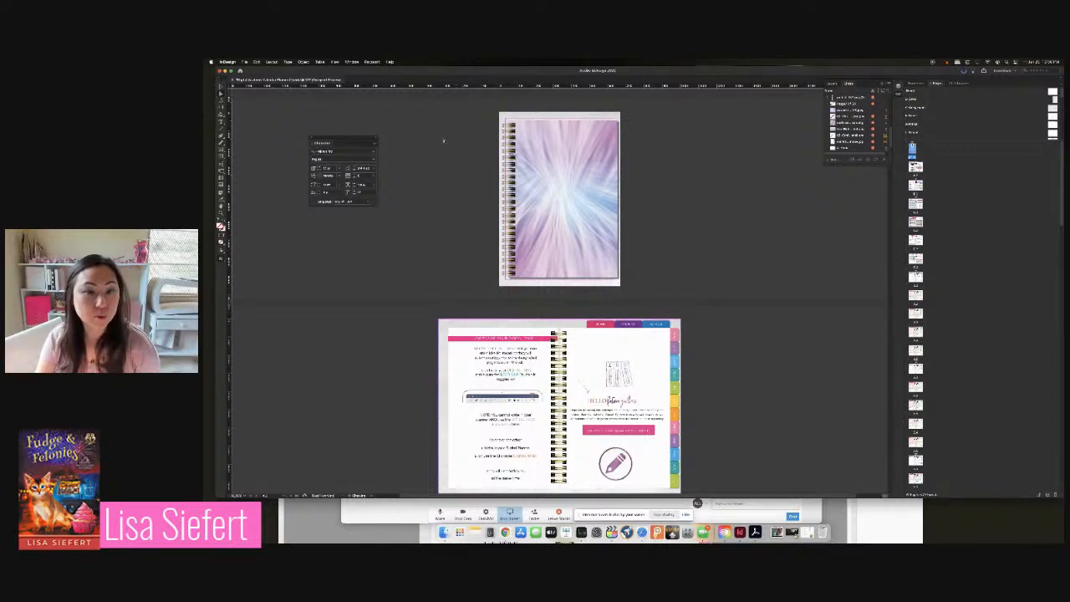
left_click(245, 62)
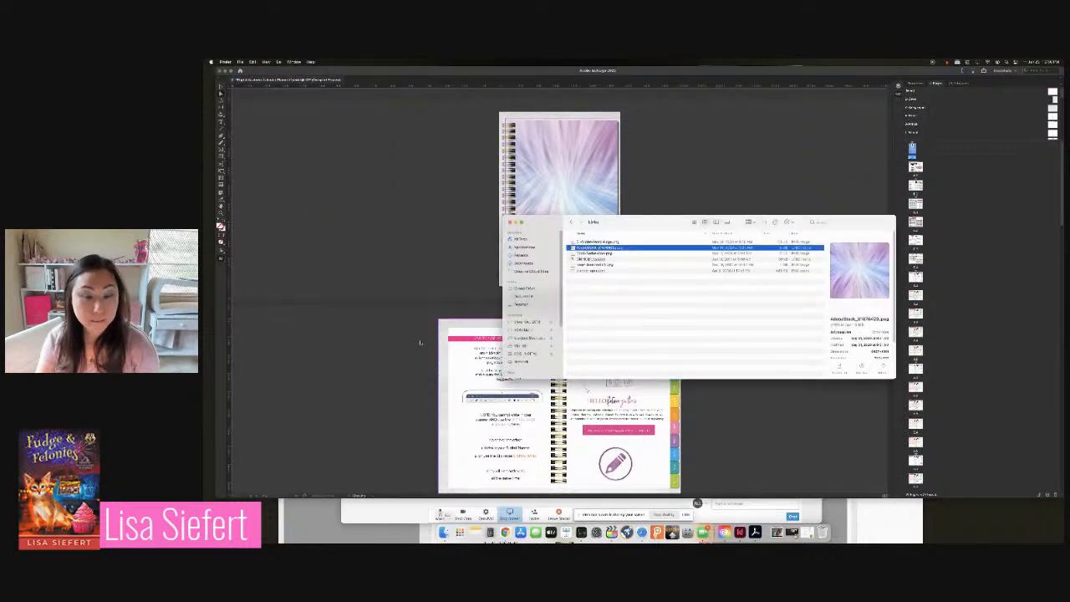
Return to InDesign and place the pencil-in-a-circle logo on the cover
left_click(598, 242)
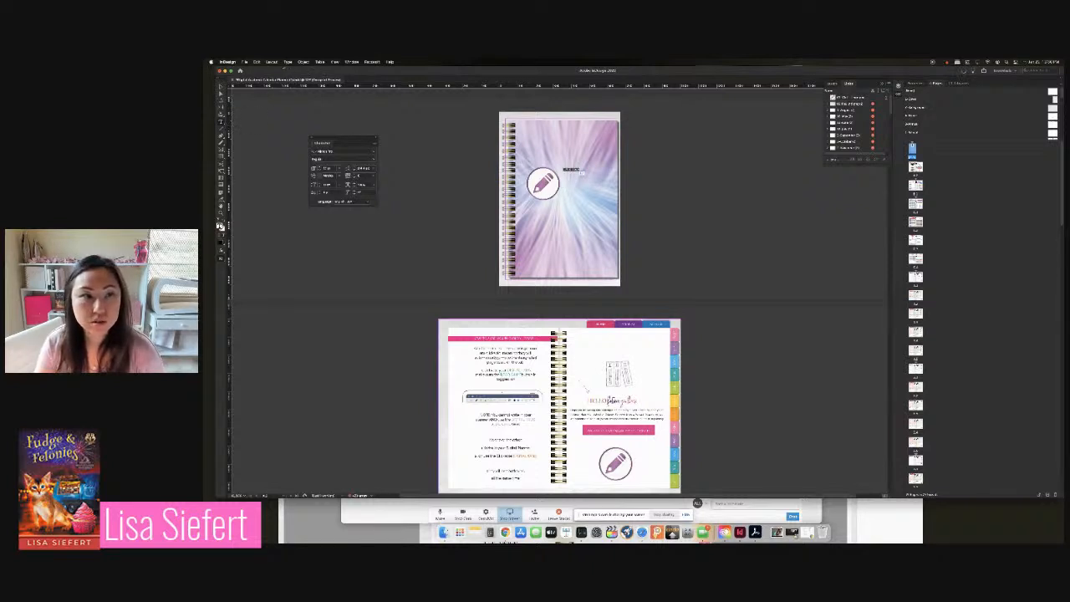
Paste the 'academic calendar' script title frame beside the pencil logo
left_click(288, 61)
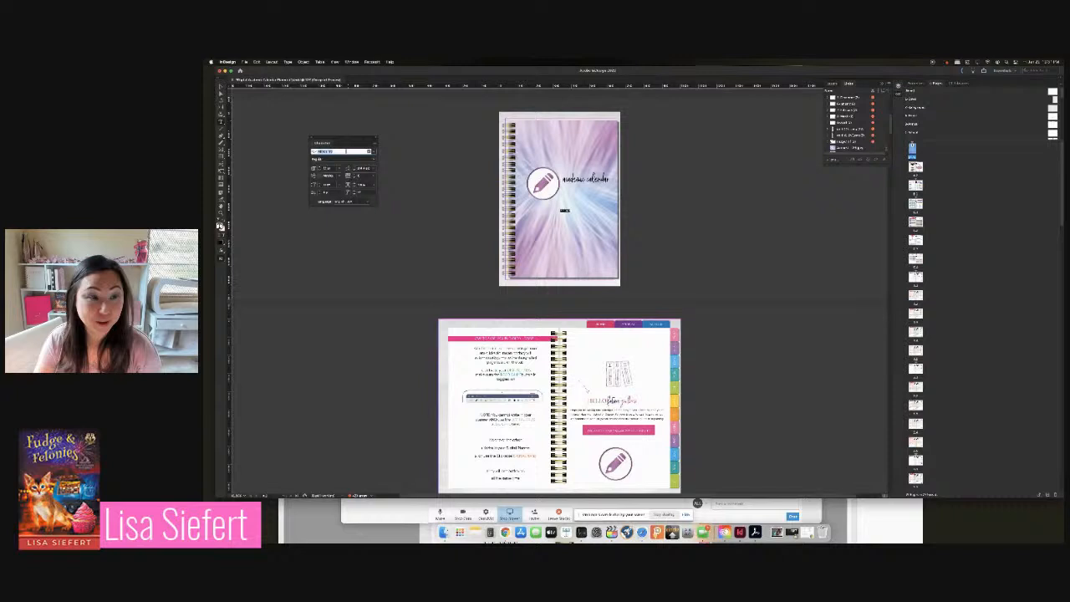
Edit the school-year subtitle beneath the calendar title and choose a new font for it
left_click(368, 151)
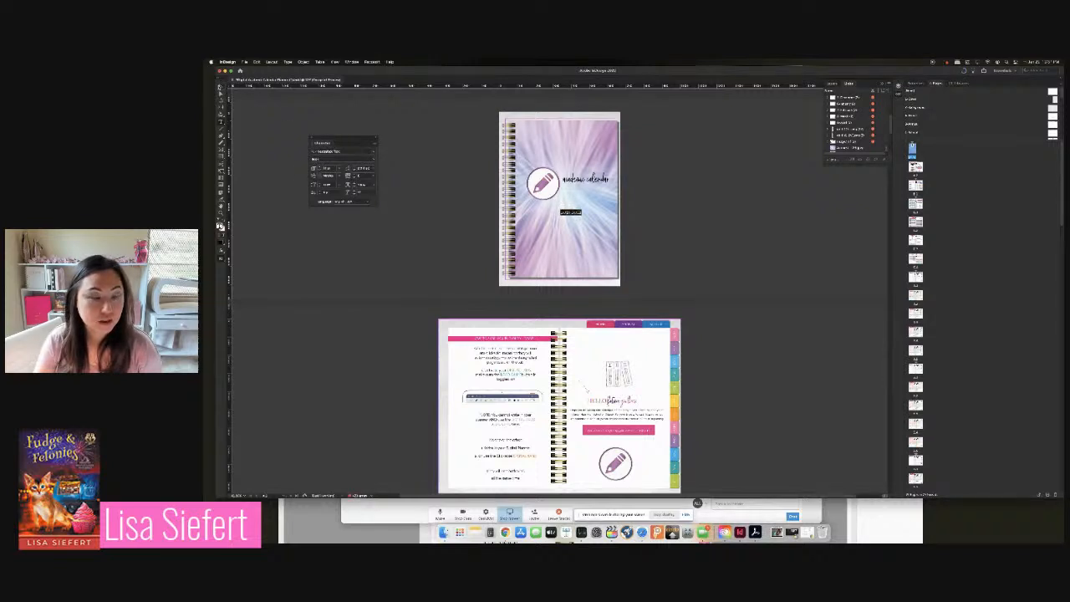
left_click(350, 61)
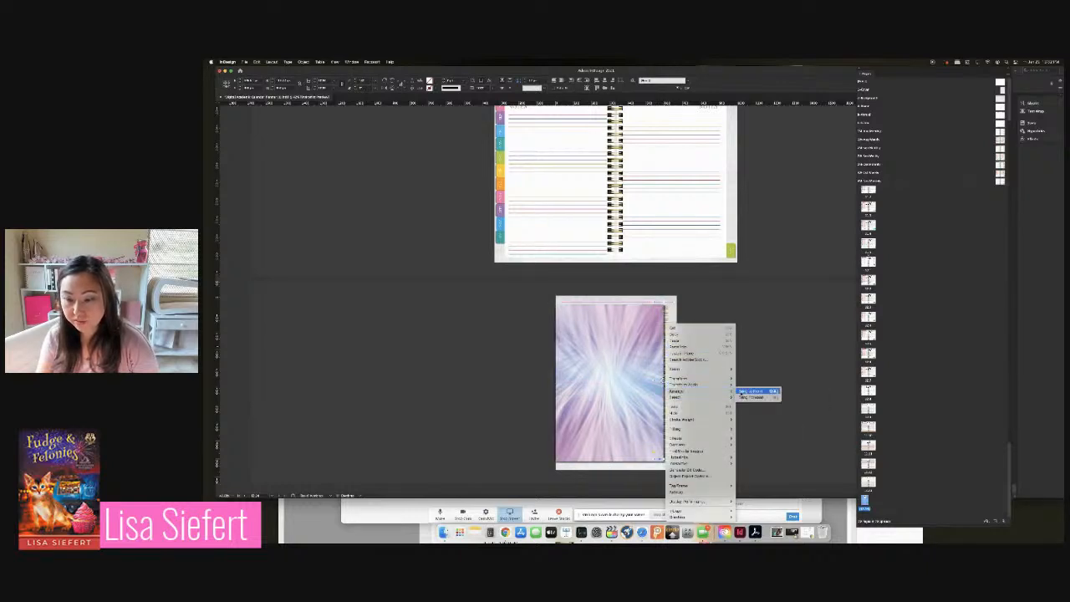
Send the starburst image on the back cover behind the spiral binding
left_click(751, 392)
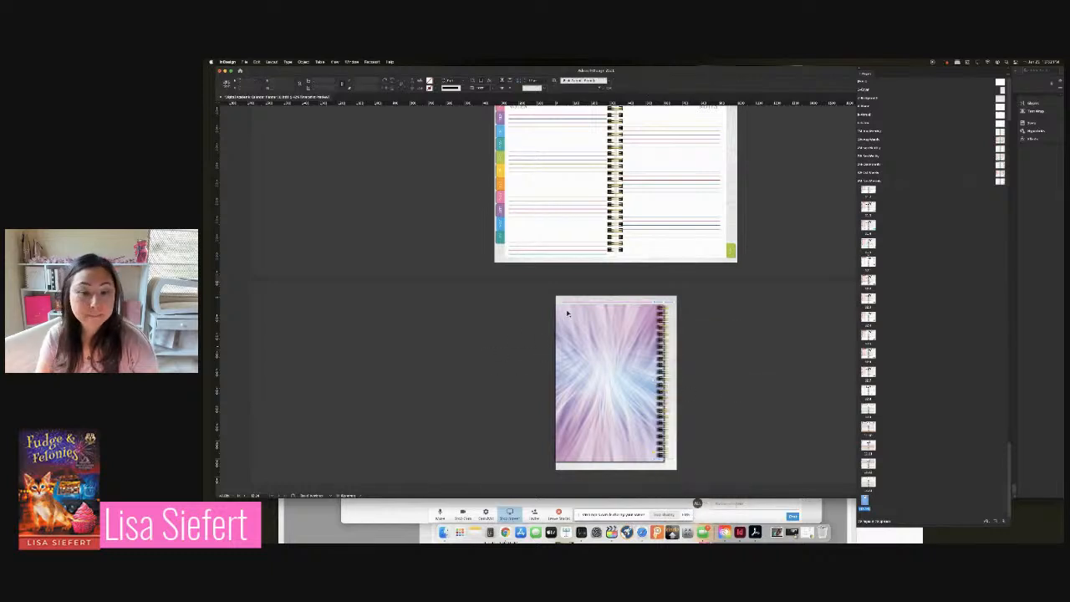
left_click(615, 382)
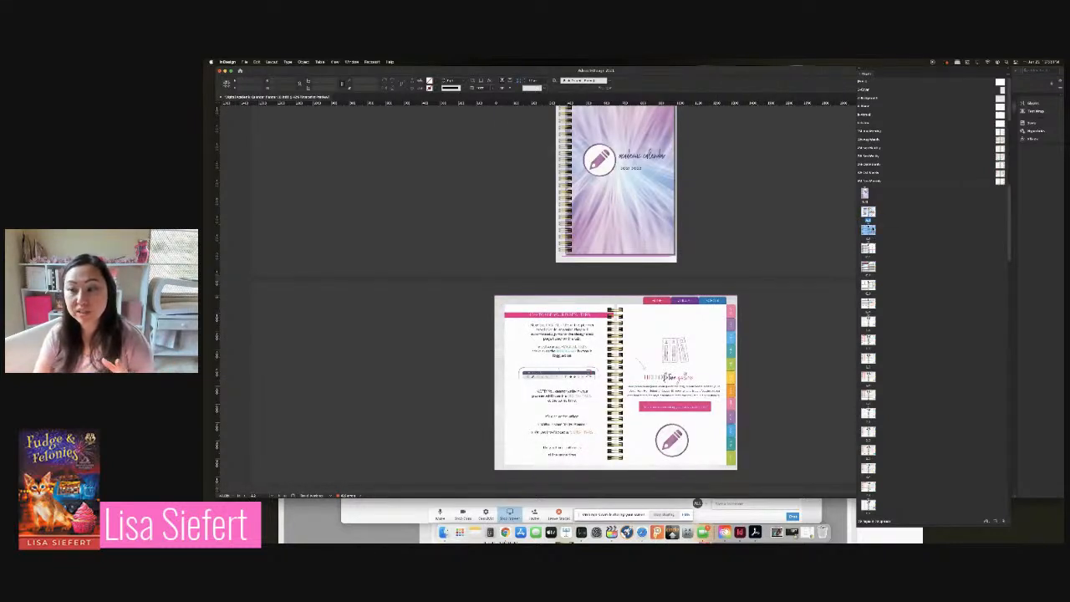
scroll("down", 3)
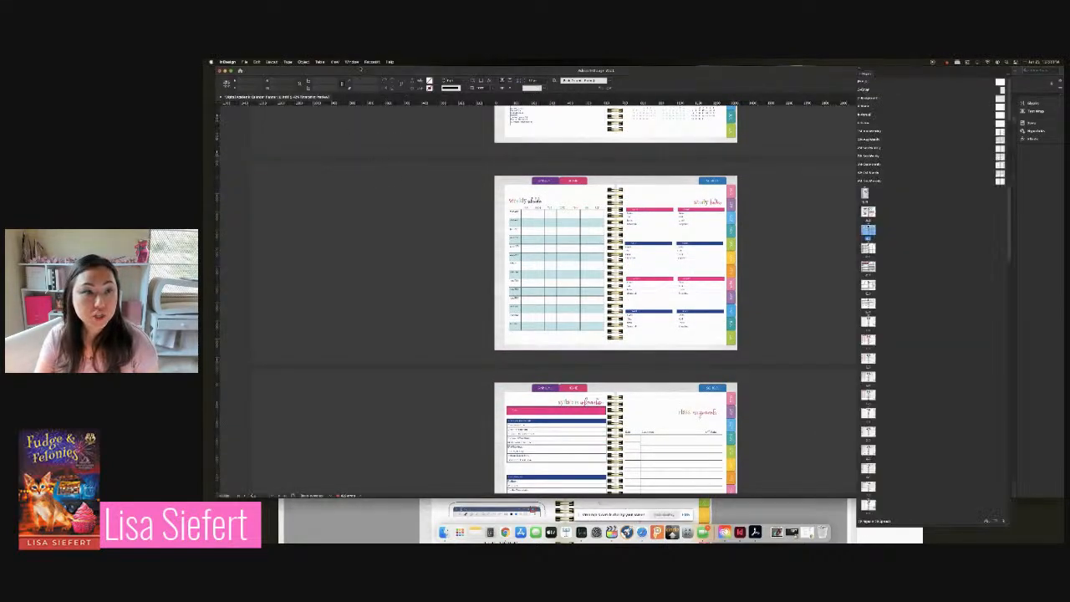
left_click(352, 61)
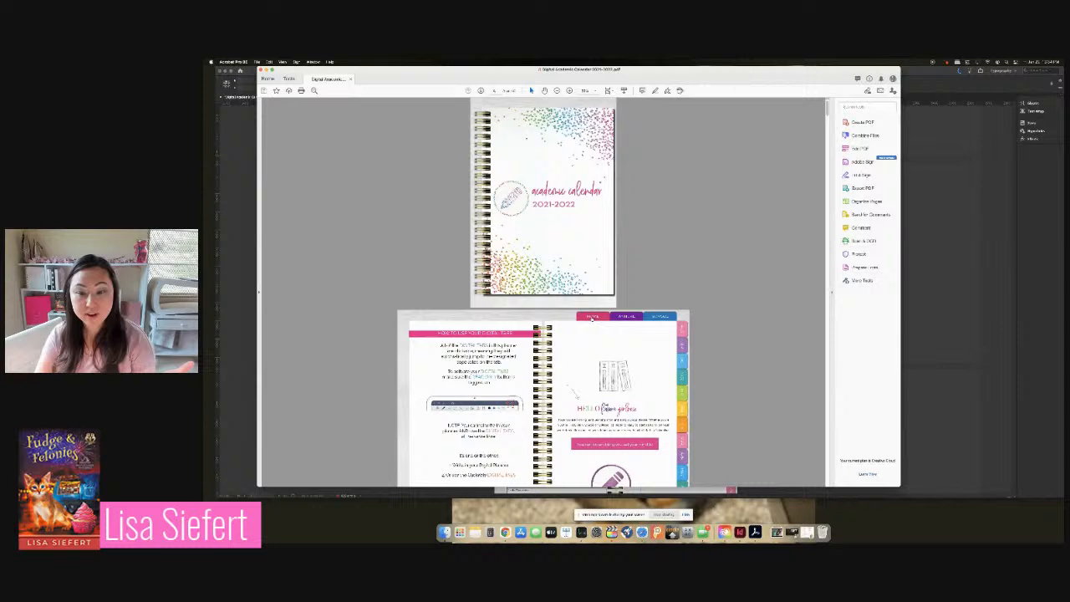
scroll("down", 3)
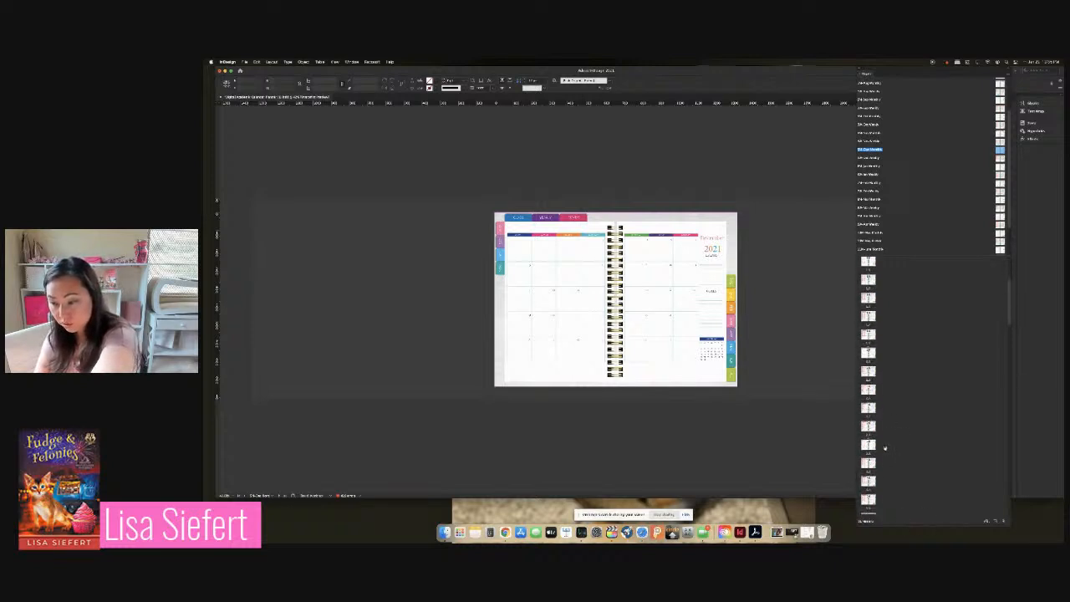
scroll("down", 3)
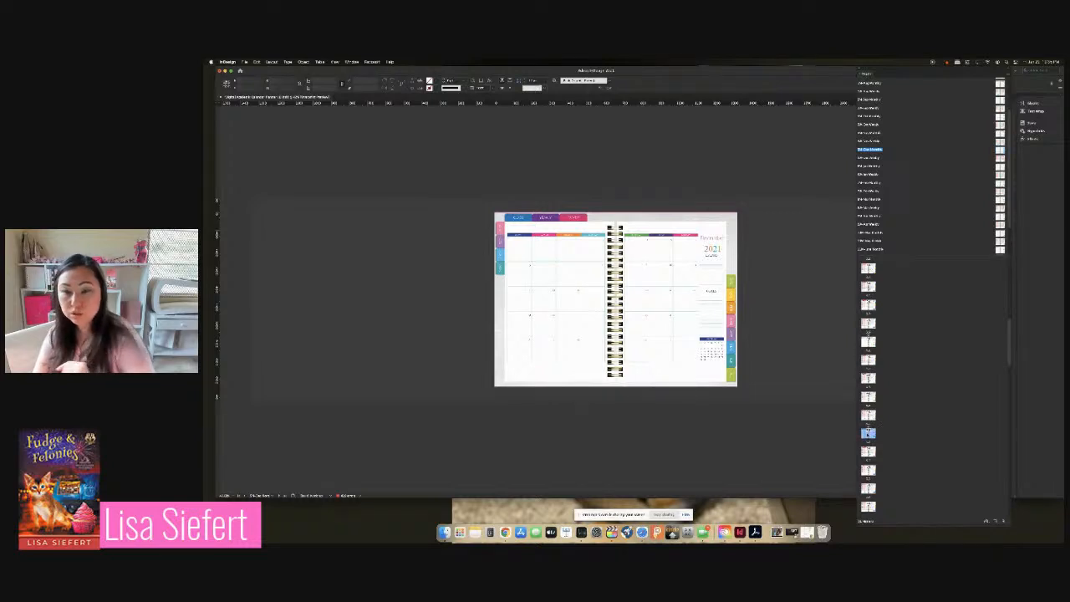
scroll("down", 3)
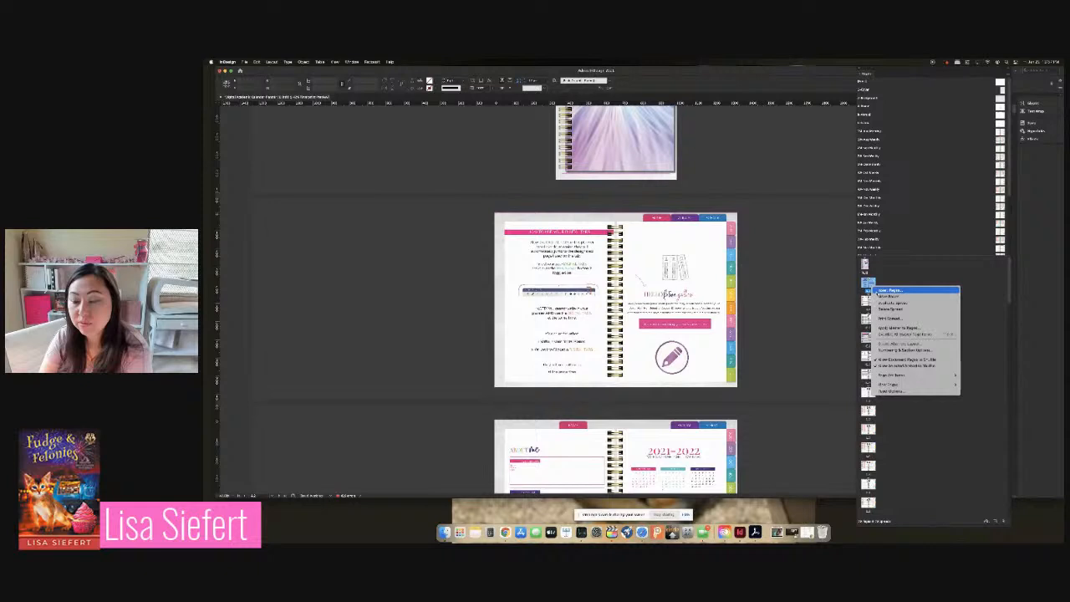
Insert a new page from the Pages panel near the planner's start
left_click(891, 290)
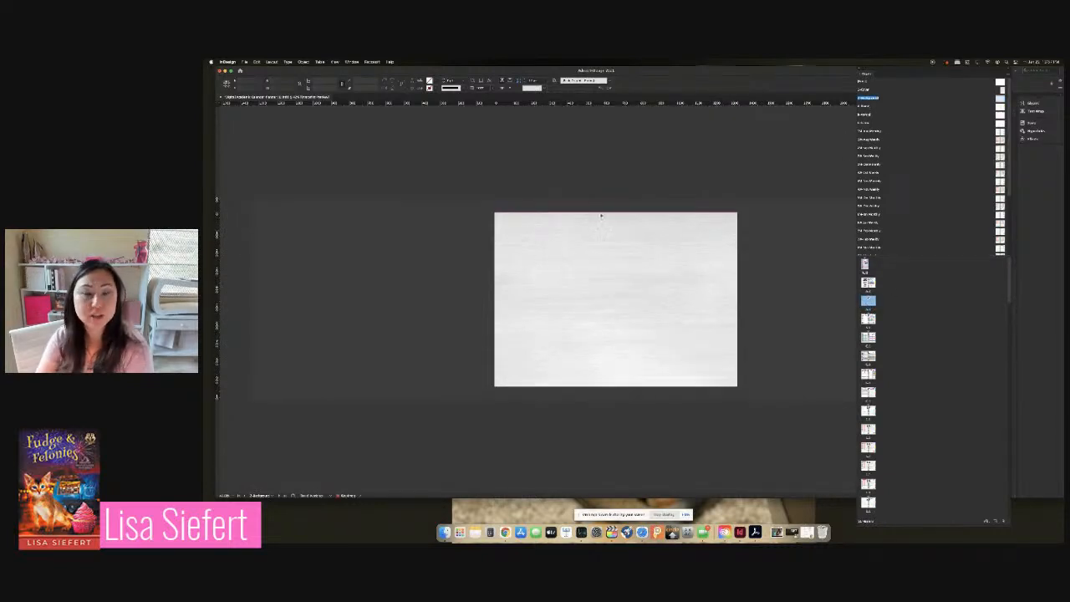
scroll("down", 3)
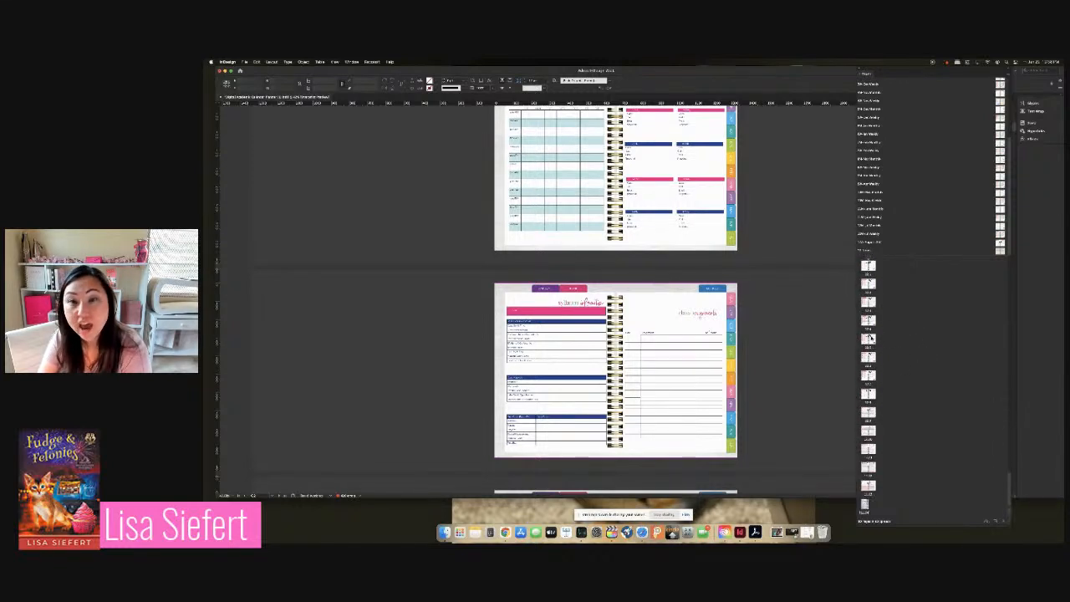
Check page options for the syllabus and June 2022 spreads, then open June 2022
right_click(868, 342)
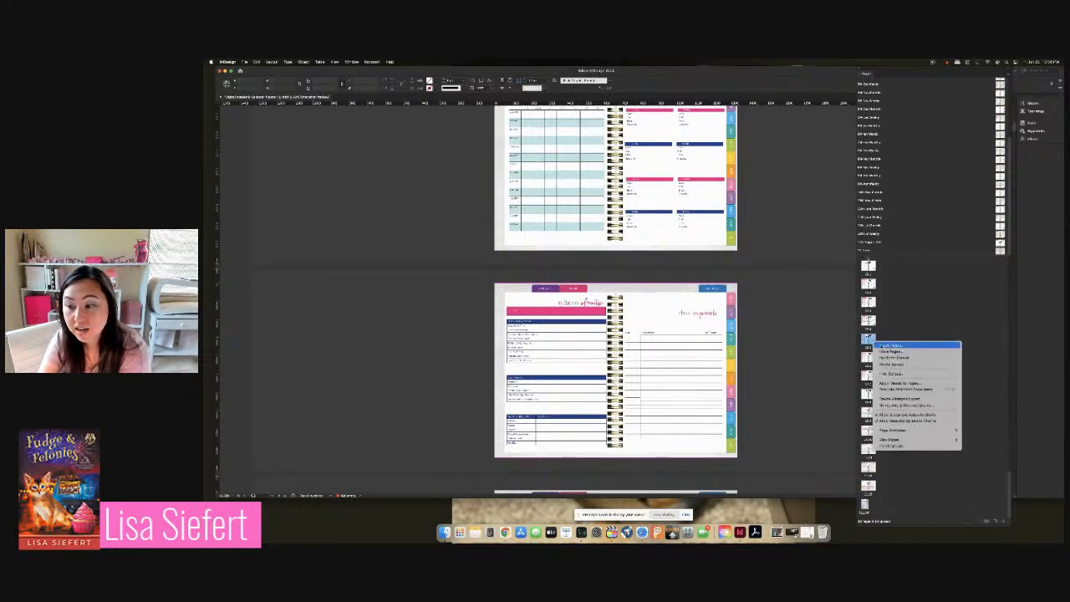
mouse_move(915, 351)
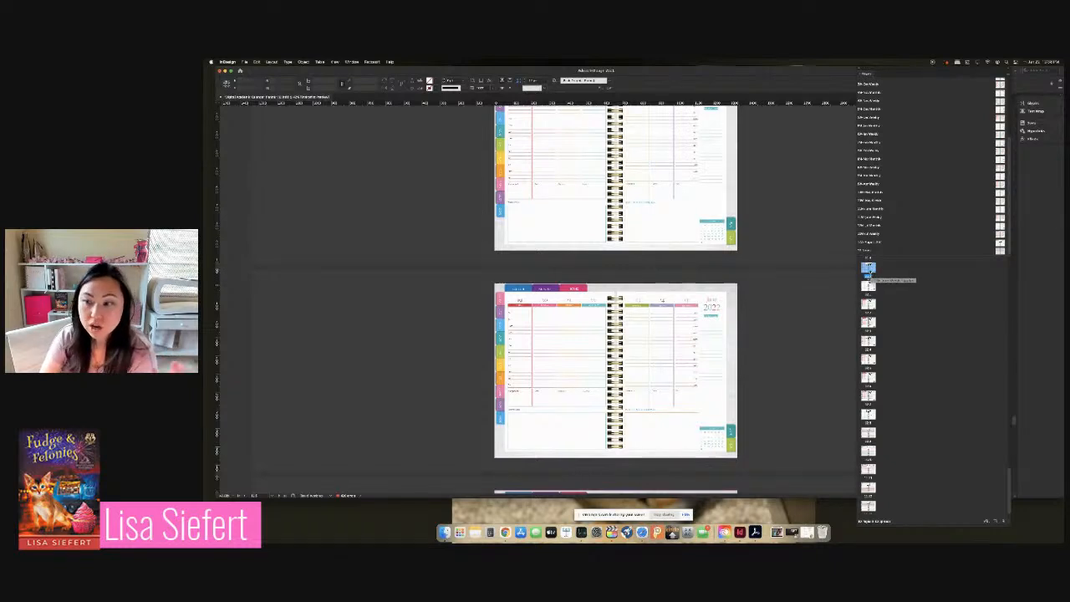
right_click(868, 267)
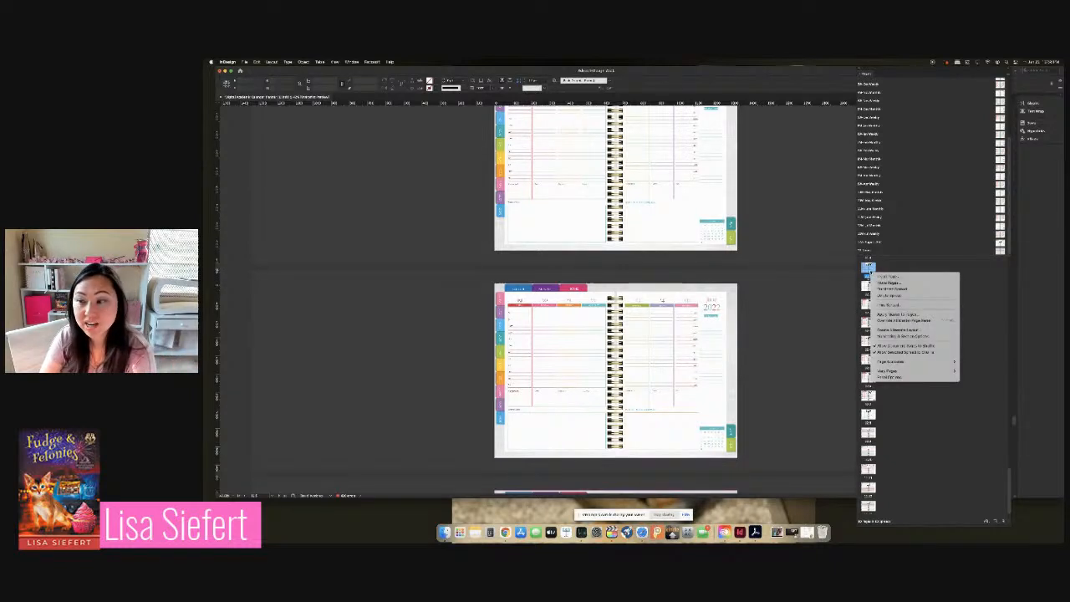
left_click(889, 283)
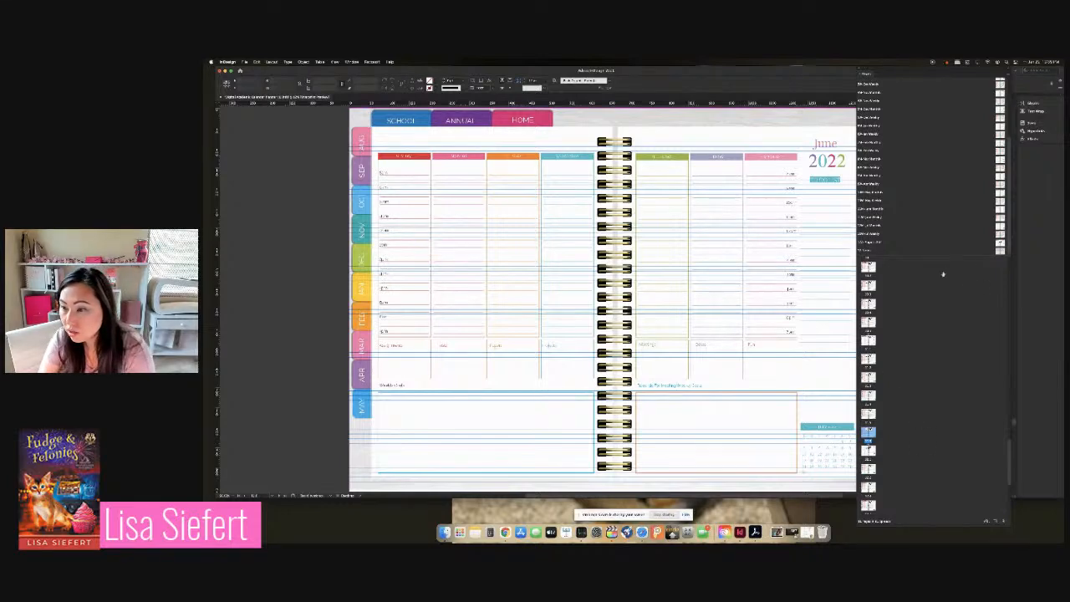
right_click(869, 433)
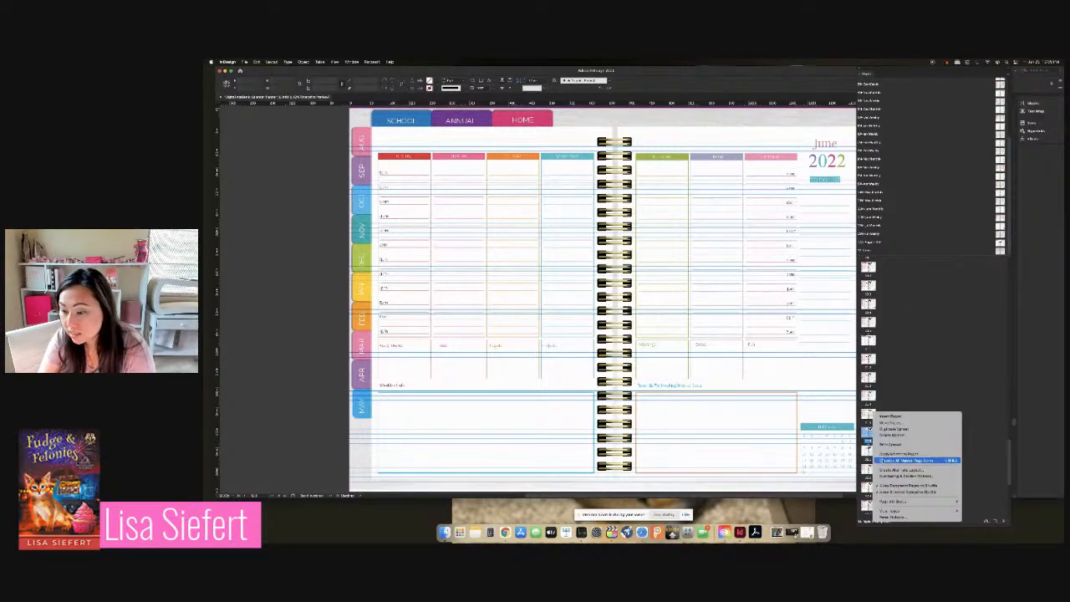
left_click(912, 460)
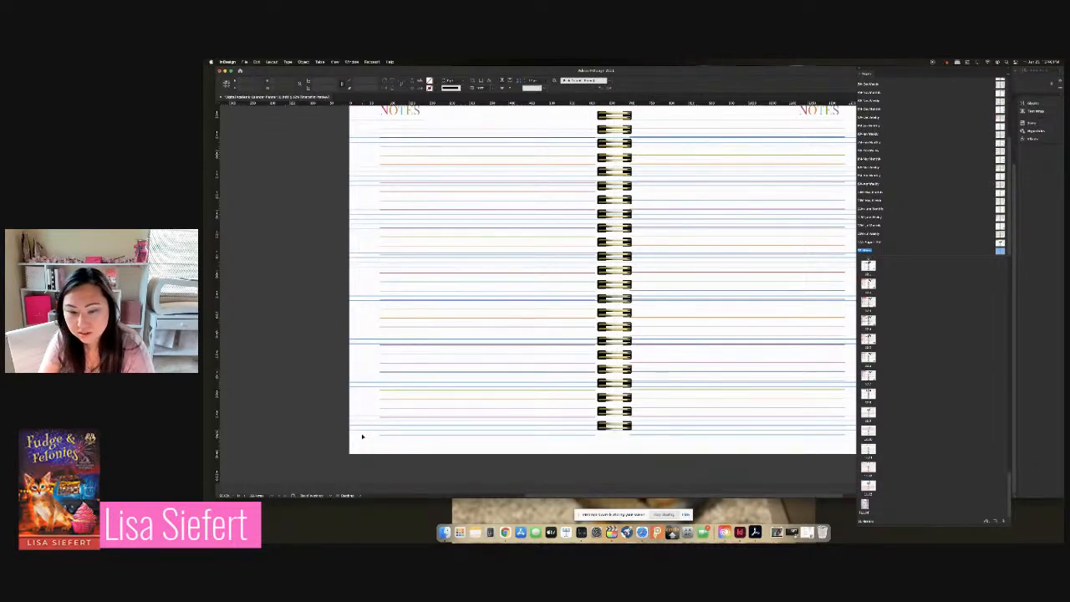
mouse_move(550, 378)
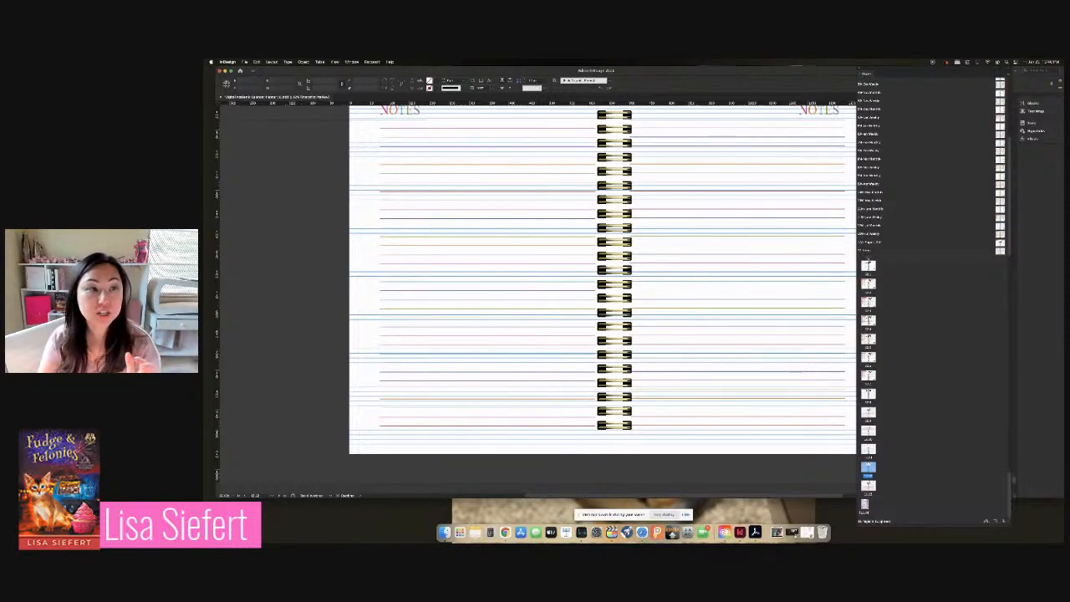
Export the planner with Format set to Adobe PDF (Interactive) and save
left_click(245, 62)
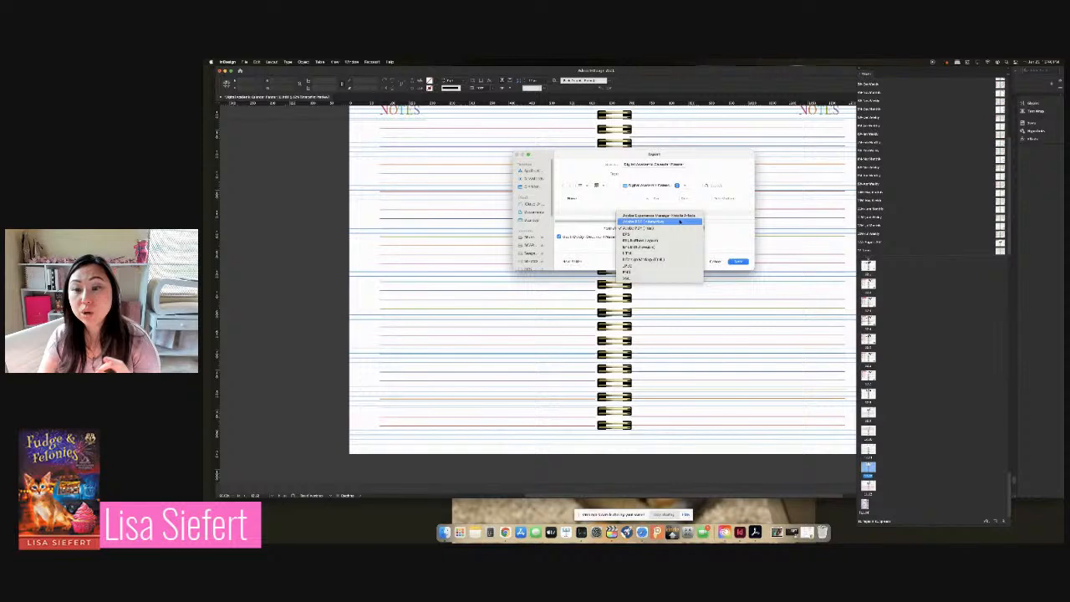
left_click(644, 226)
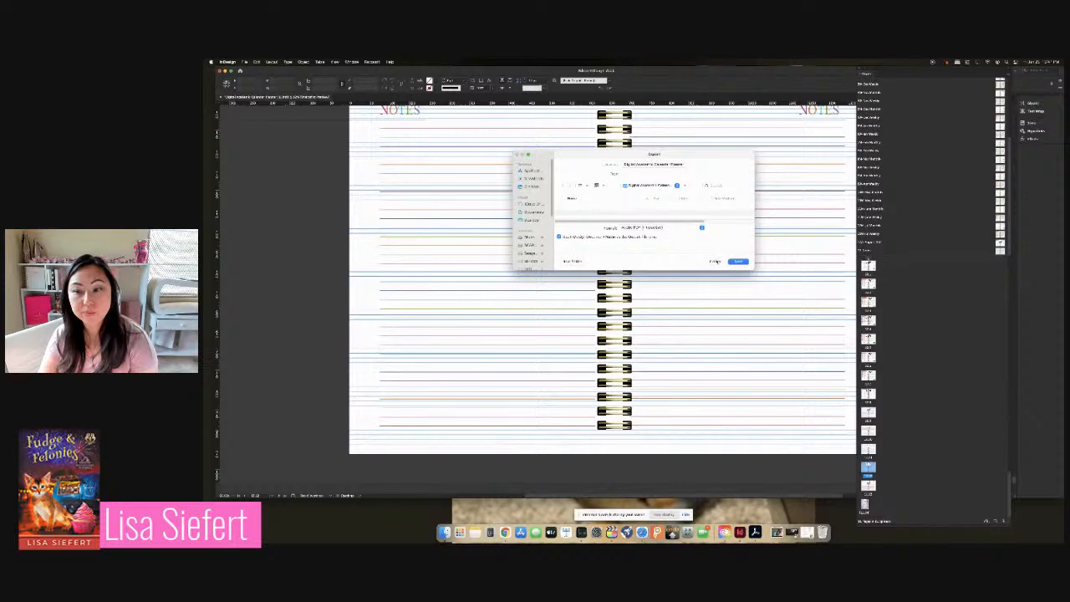
left_click(737, 261)
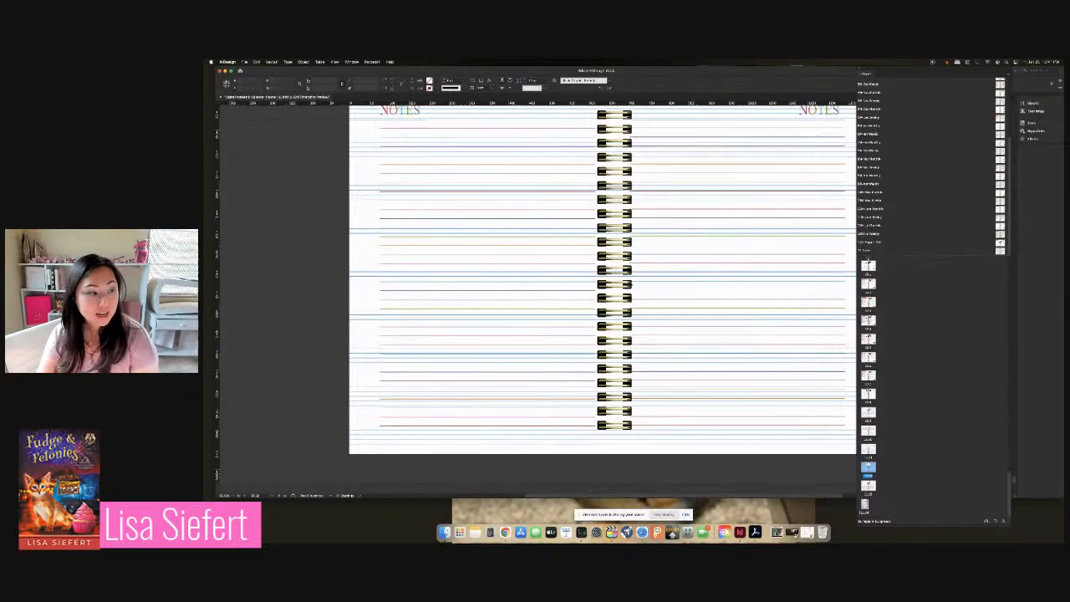